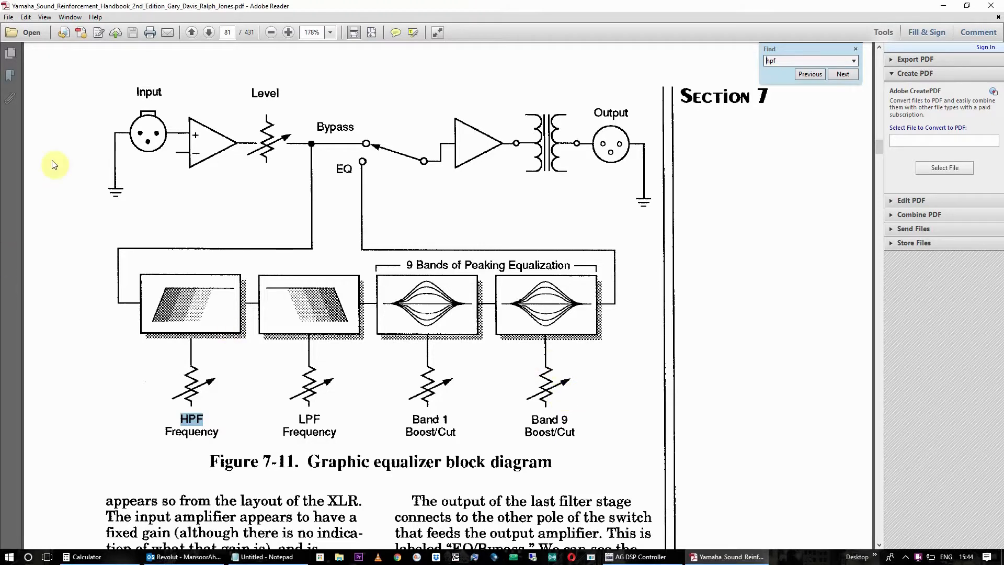
{"action": "mouse_move", "coordinate": [90, 45]}
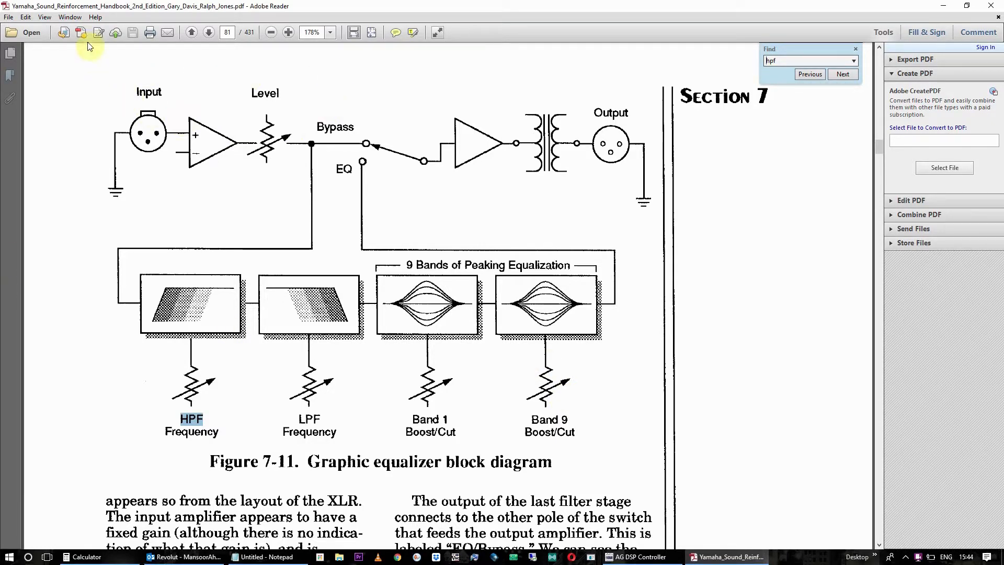
{"action": "mouse_move", "coordinate": [323, 70]}
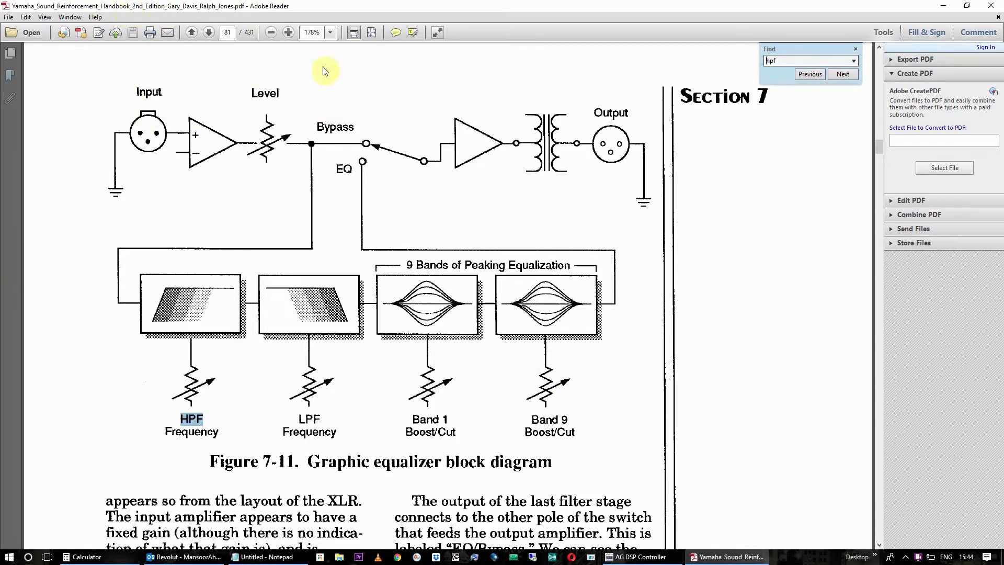
{"action": "mouse_move", "coordinate": [512, 168]}
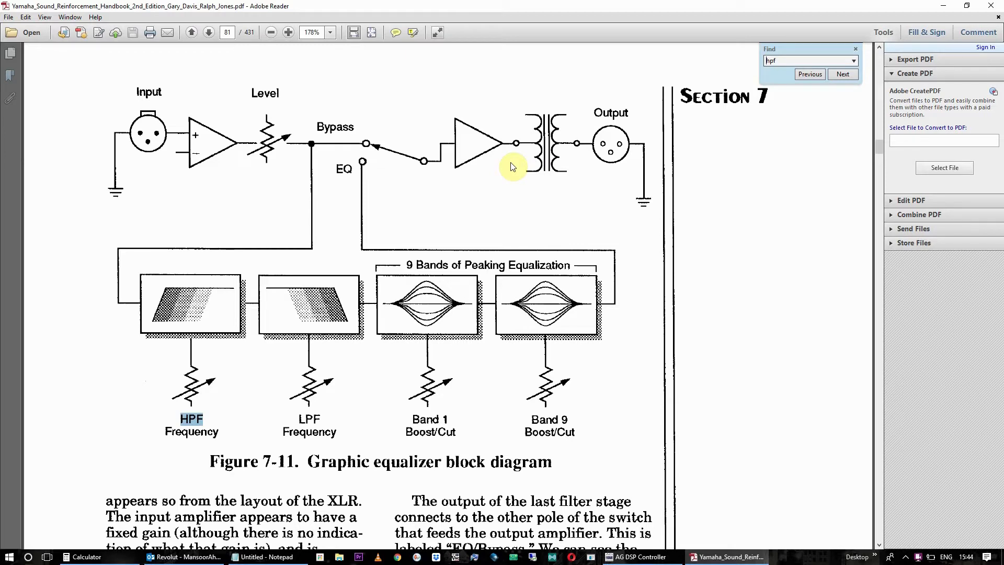
{"action": "mouse_move", "coordinate": [565, 204]}
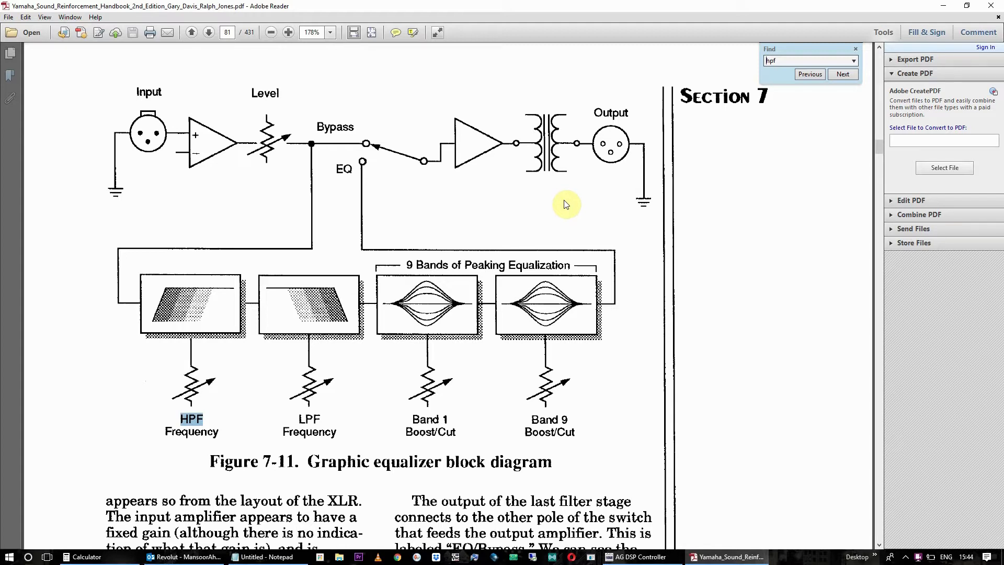
{"action": "mouse_move", "coordinate": [195, 222]}
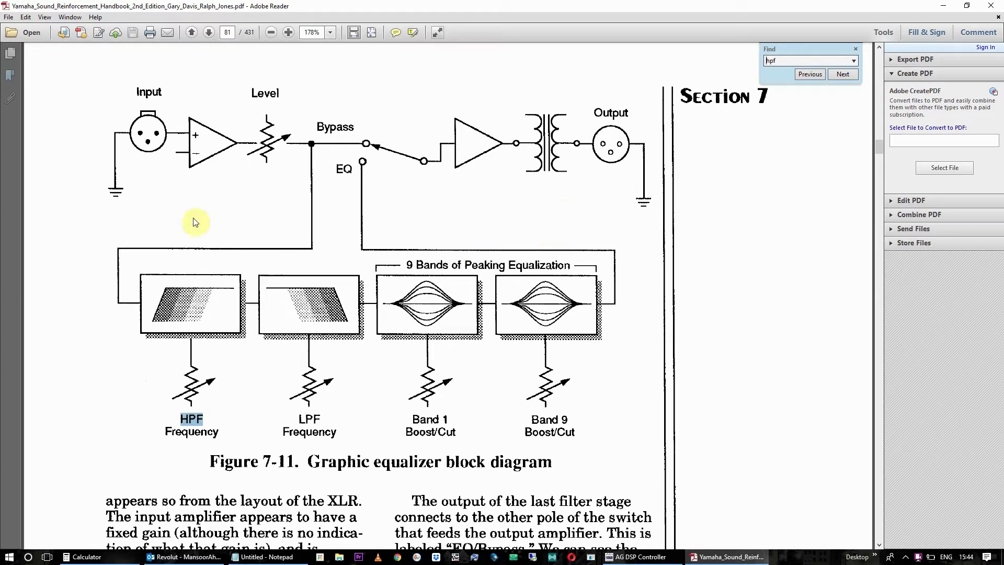
{"action": "mouse_move", "coordinate": [133, 187]}
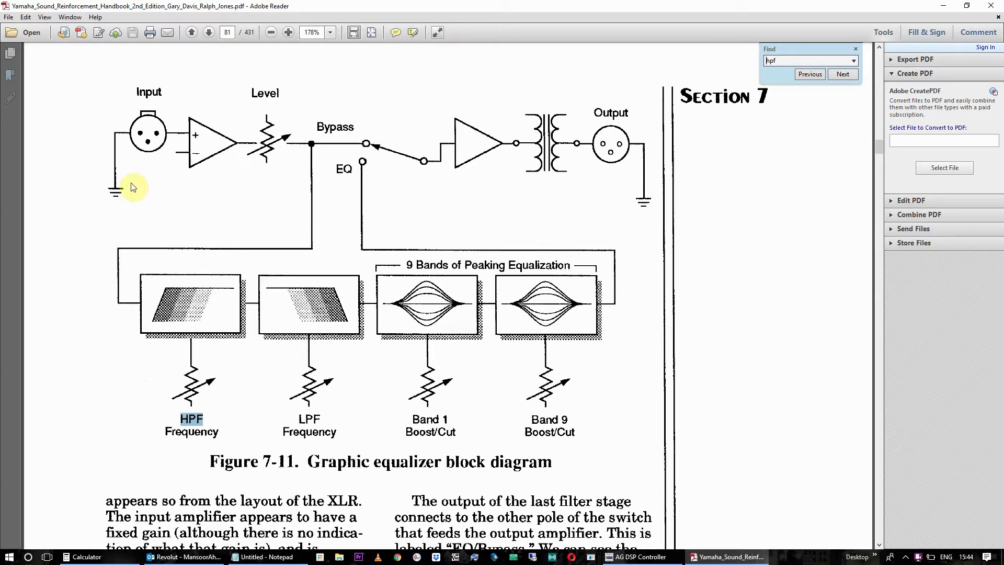
{"action": "mouse_move", "coordinate": [130, 143]}
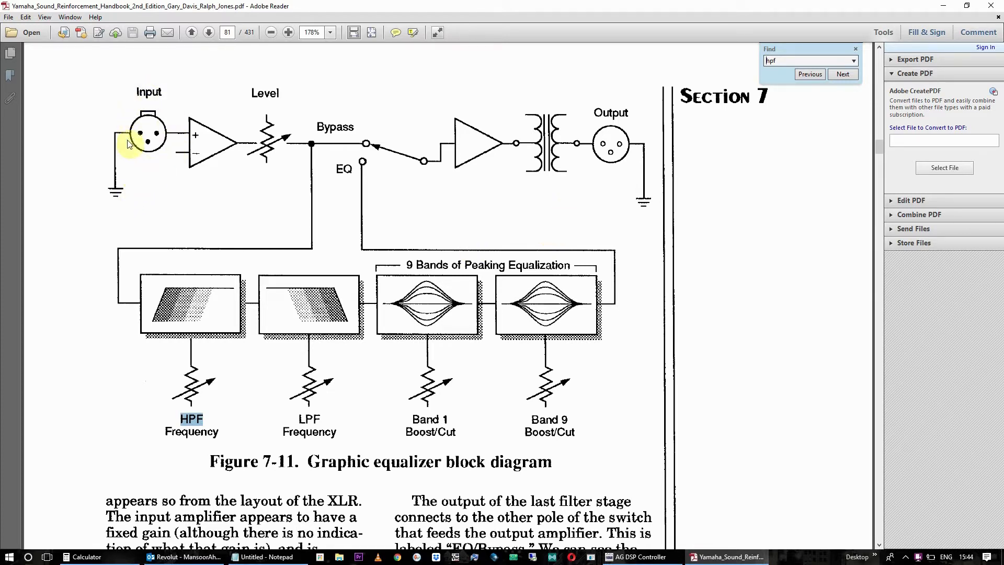
{"action": "mouse_move", "coordinate": [139, 131]}
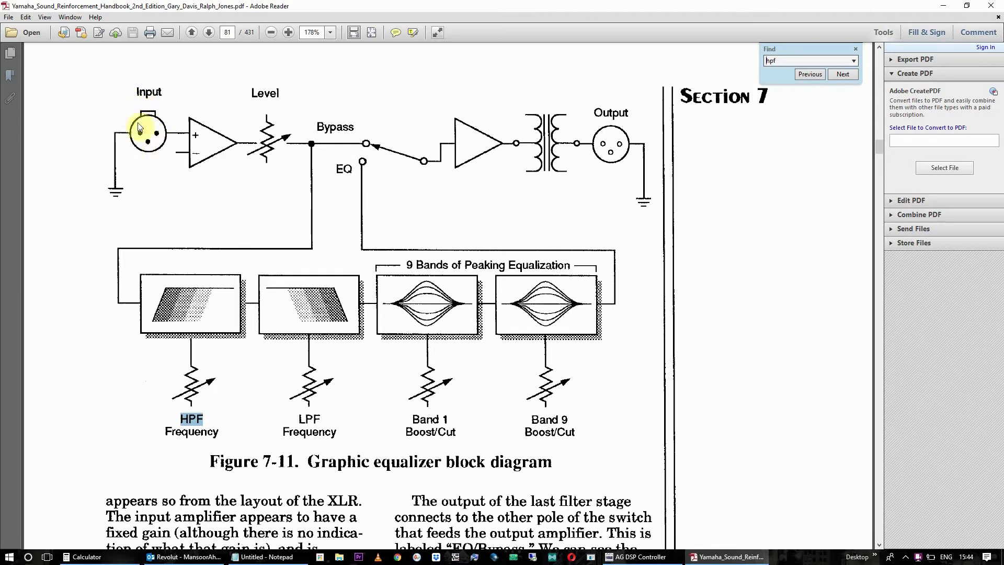
{"action": "mouse_move", "coordinate": [614, 139]}
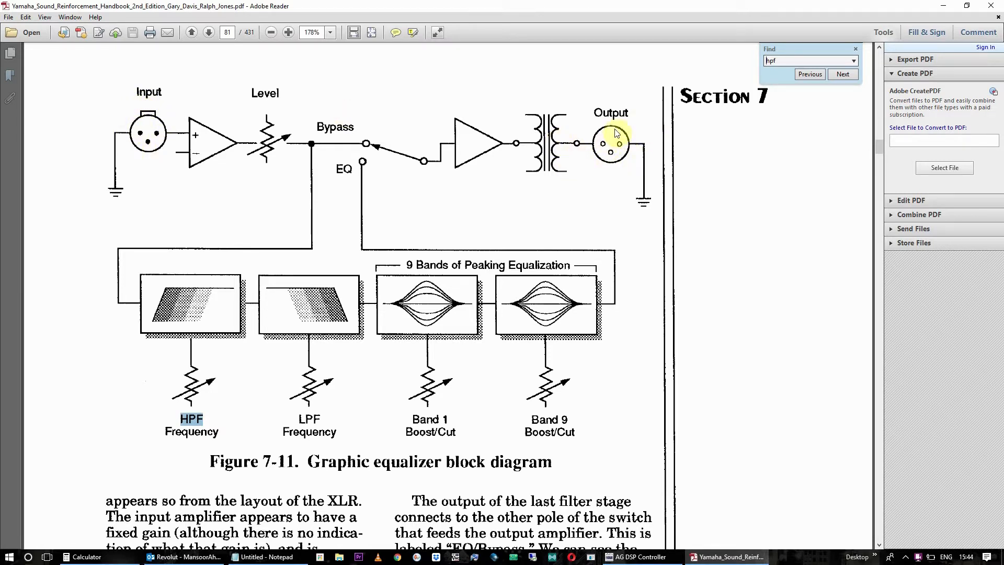
{"action": "mouse_move", "coordinate": [620, 147]}
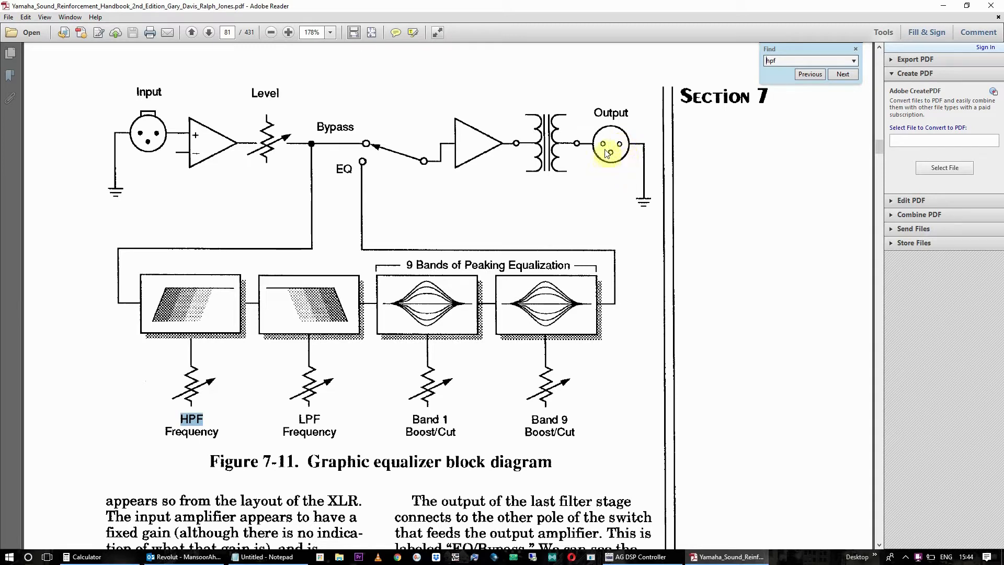
{"action": "mouse_move", "coordinate": [644, 195]}
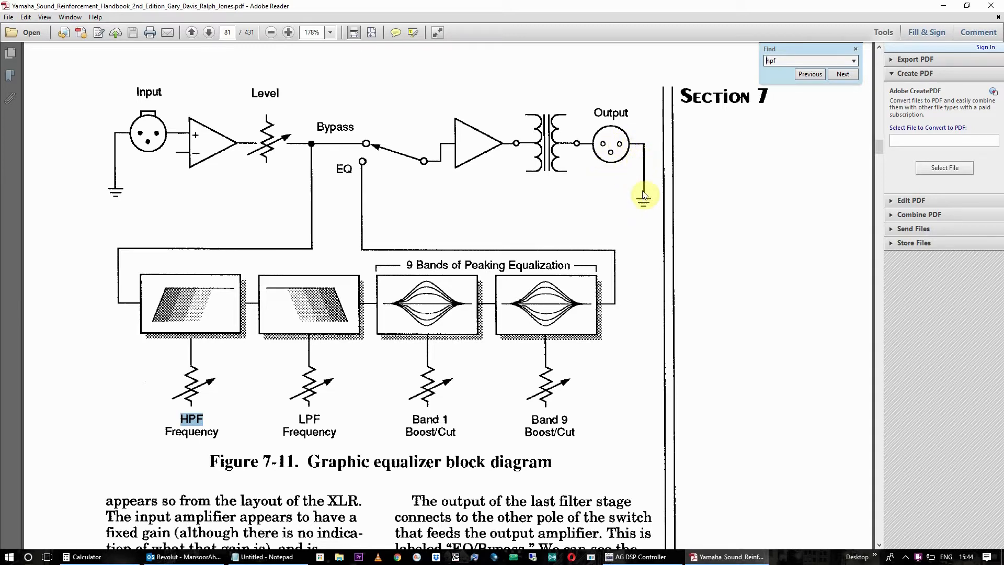
{"action": "mouse_move", "coordinate": [144, 138]}
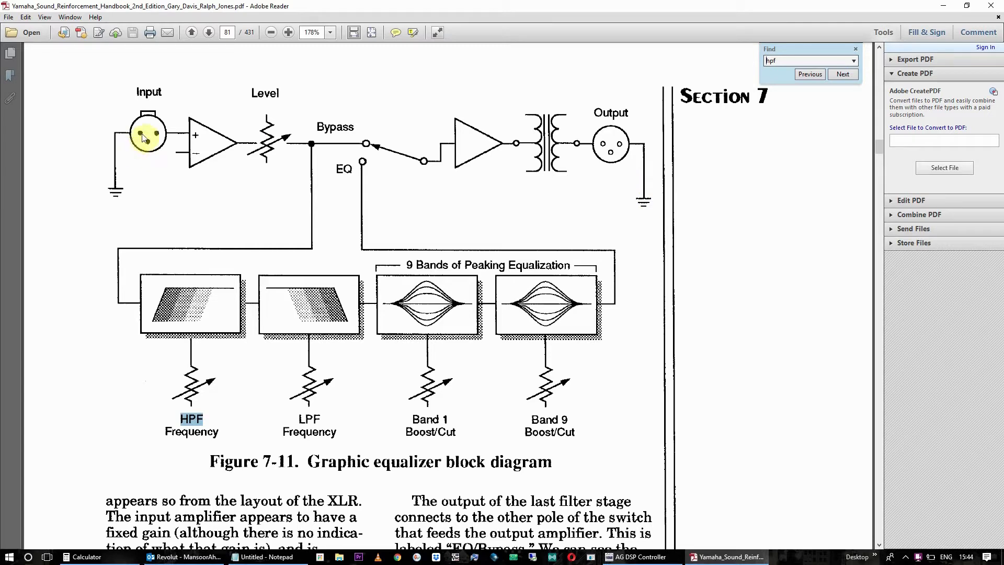
{"action": "mouse_move", "coordinate": [226, 266]}
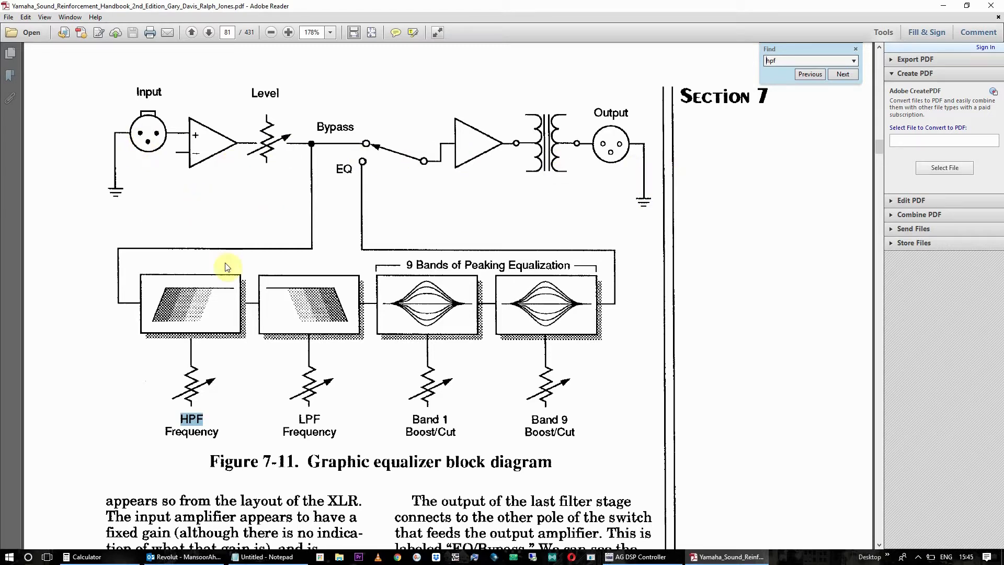
{"action": "mouse_move", "coordinate": [186, 408]}
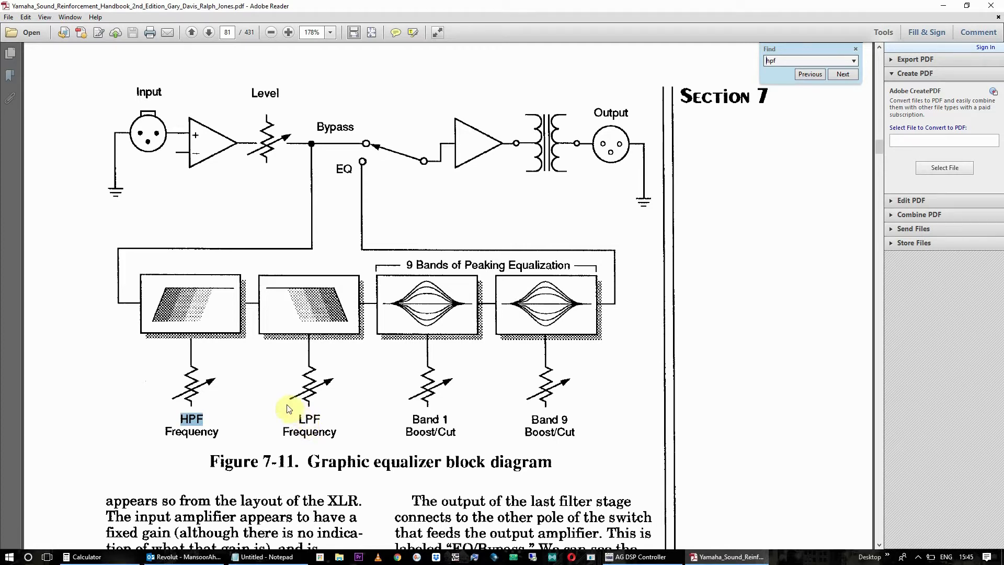
{"action": "mouse_move", "coordinate": [361, 464]}
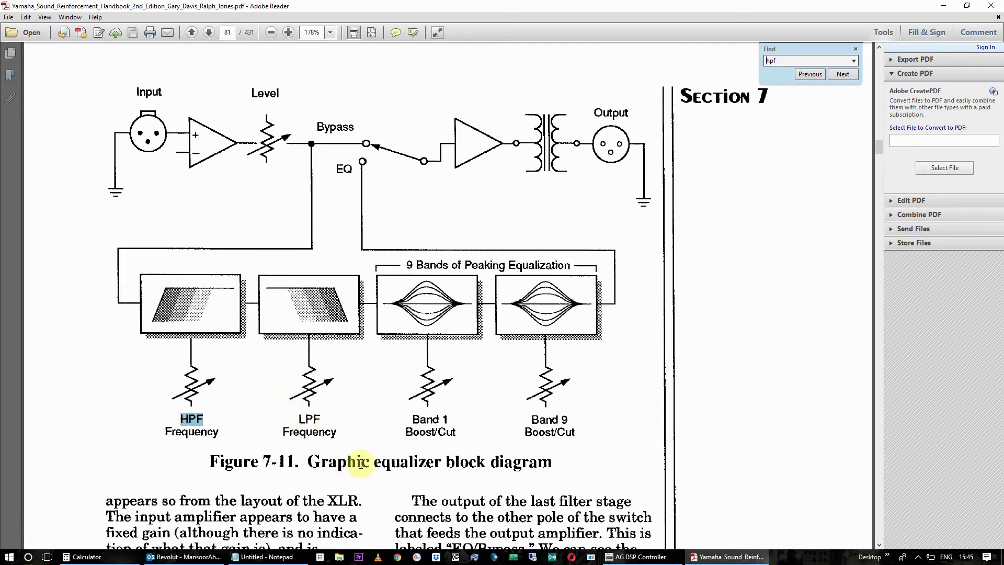
{"action": "mouse_move", "coordinate": [397, 324]}
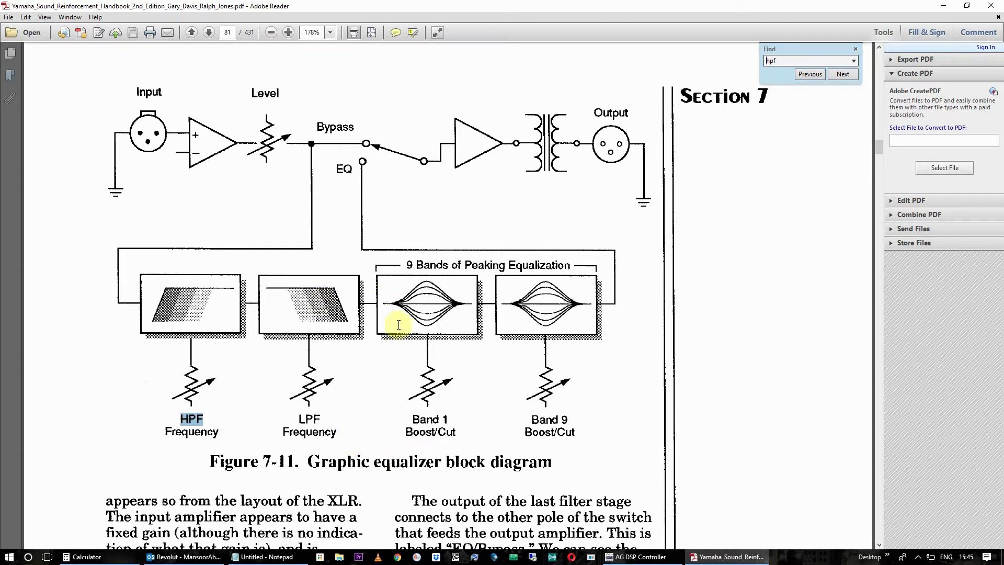
{"action": "mouse_move", "coordinate": [475, 442]}
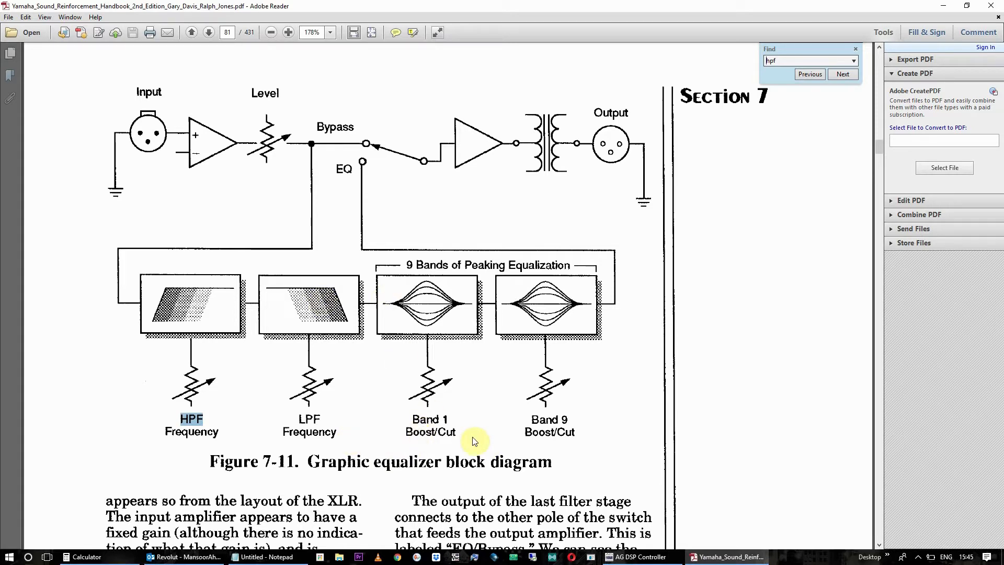
{"action": "mouse_move", "coordinate": [448, 432]}
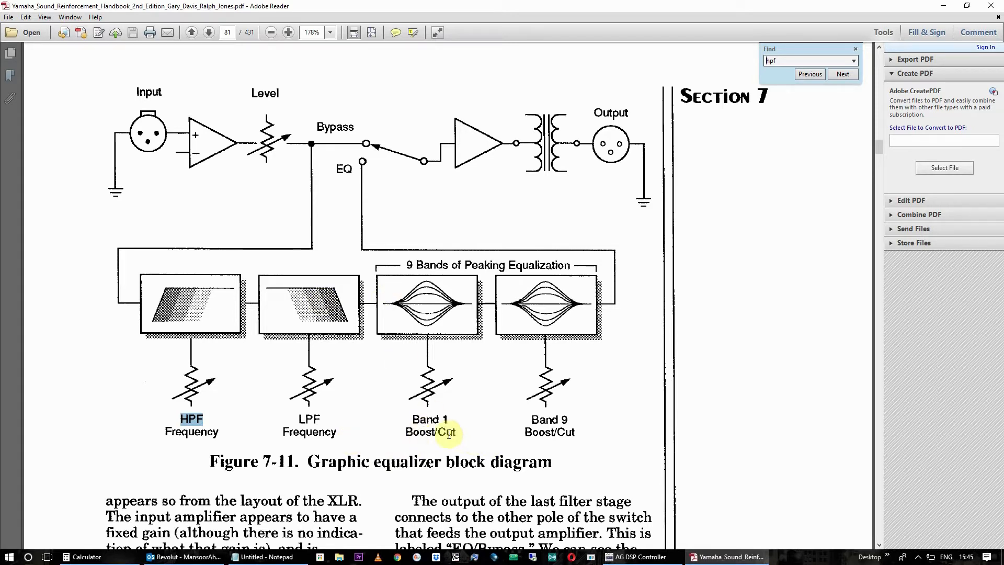
{"action": "mouse_move", "coordinate": [377, 427]}
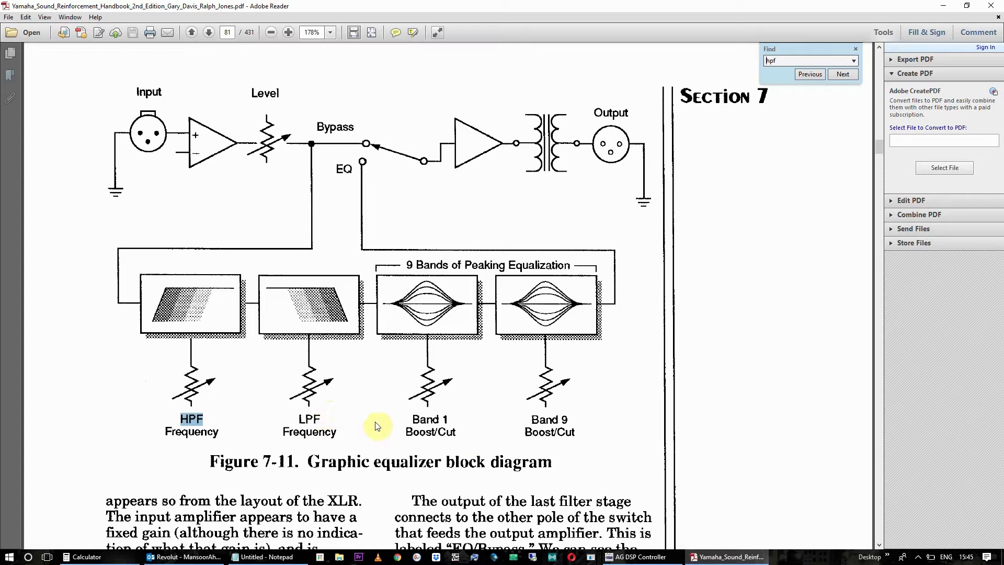
{"action": "mouse_move", "coordinate": [552, 145]}
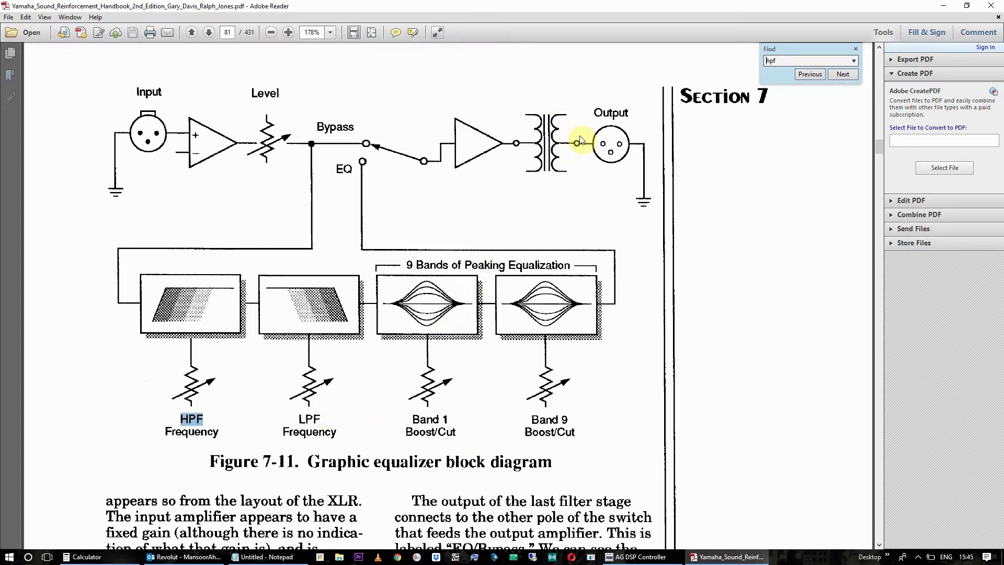
{"action": "mouse_move", "coordinate": [554, 163]}
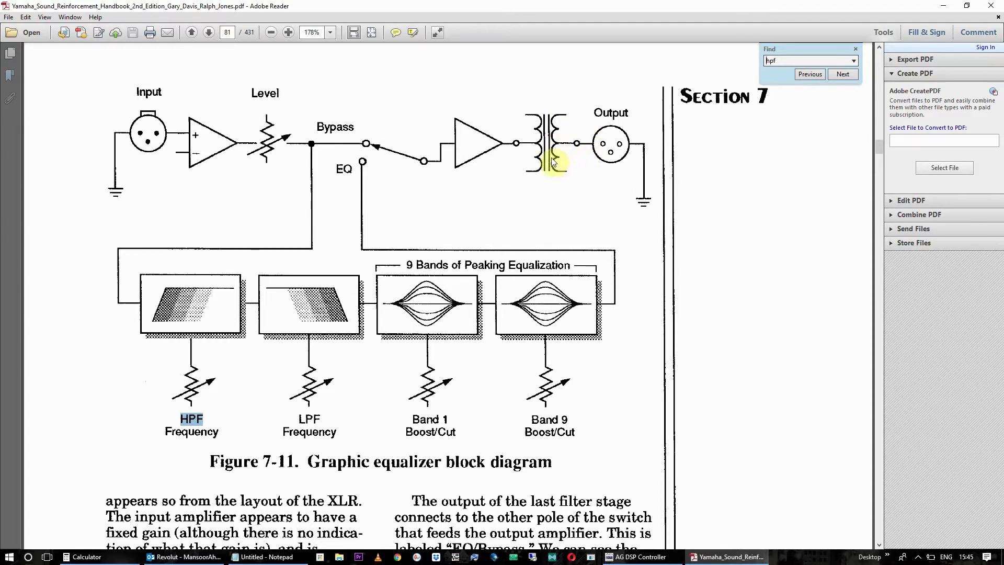
{"action": "mouse_move", "coordinate": [541, 145]}
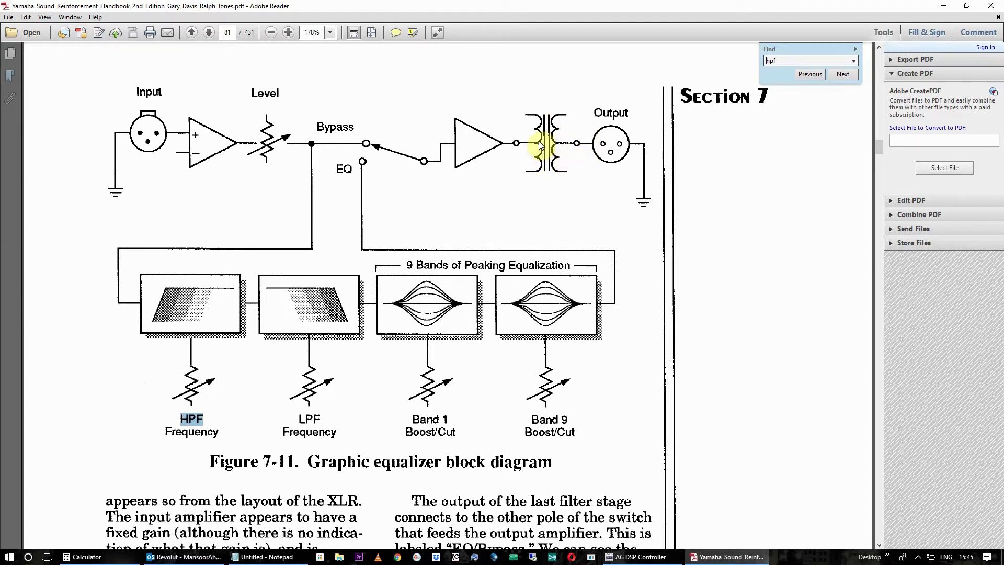
{"action": "mouse_move", "coordinate": [558, 163]}
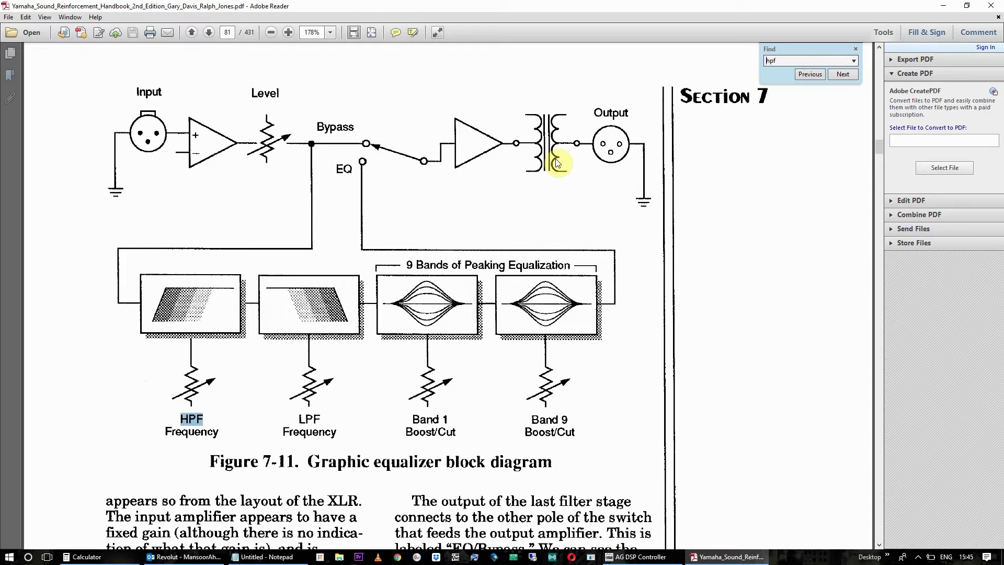
{"action": "mouse_move", "coordinate": [167, 169]}
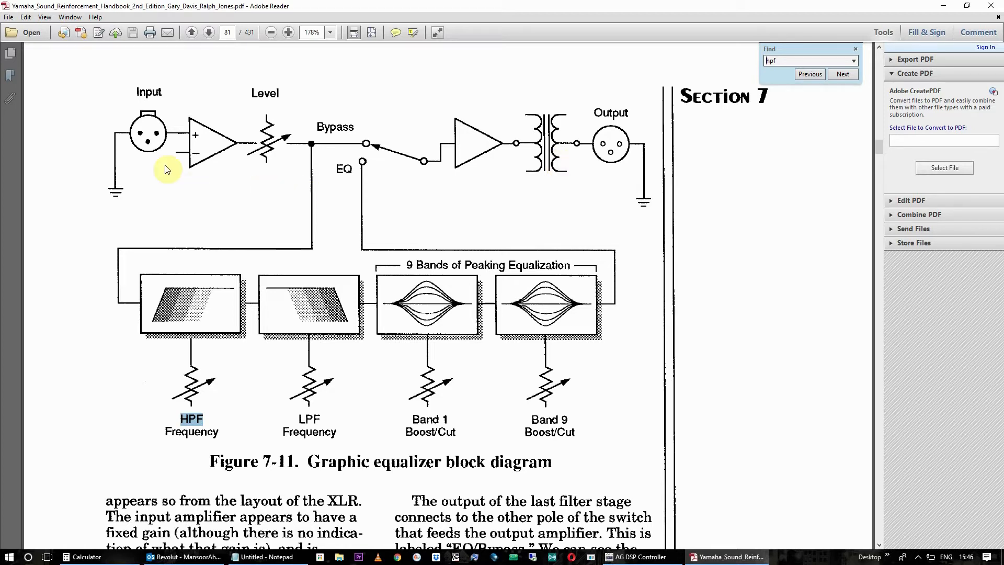
{"action": "mouse_move", "coordinate": [147, 169]}
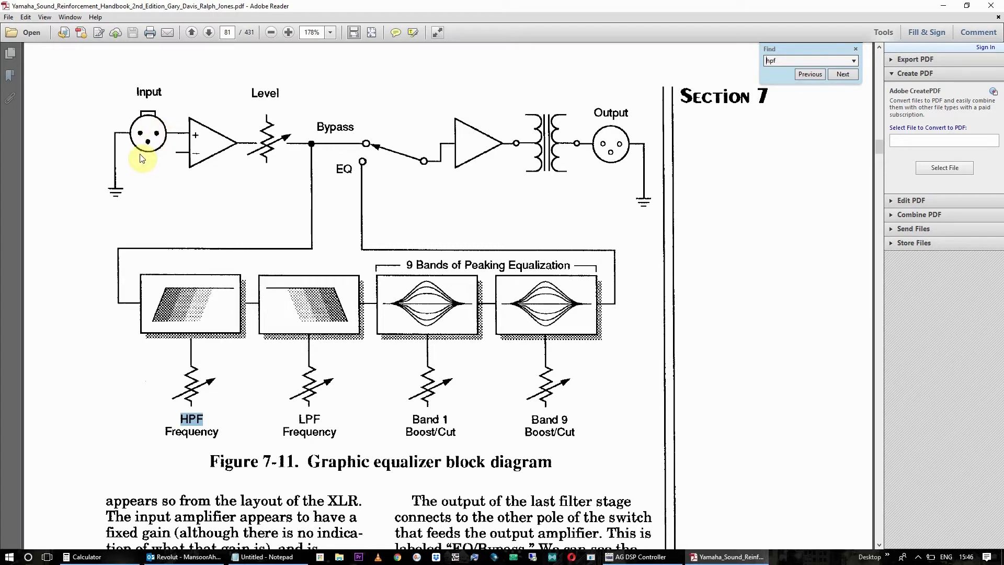
{"action": "mouse_move", "coordinate": [149, 187]}
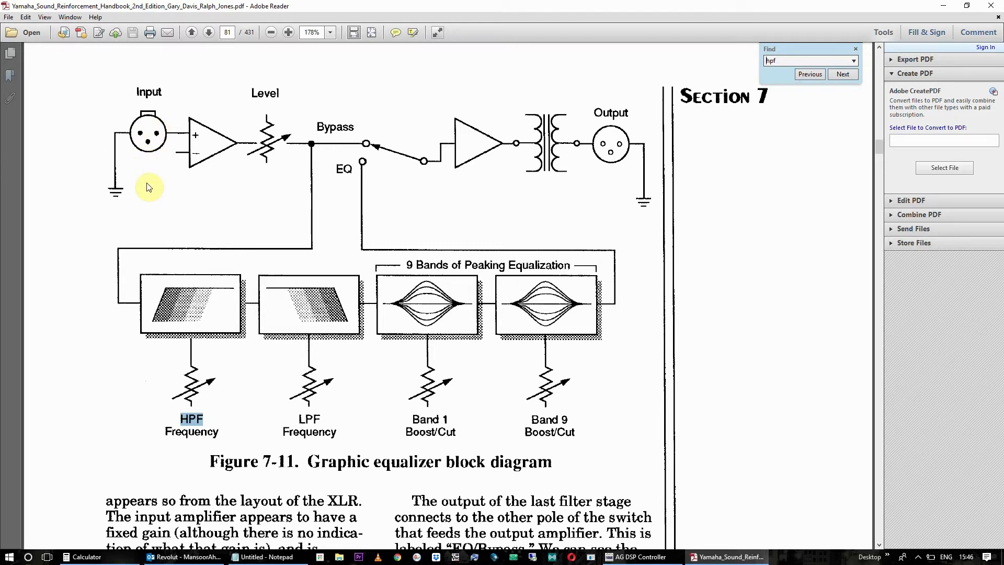
{"action": "mouse_move", "coordinate": [718, 556]}
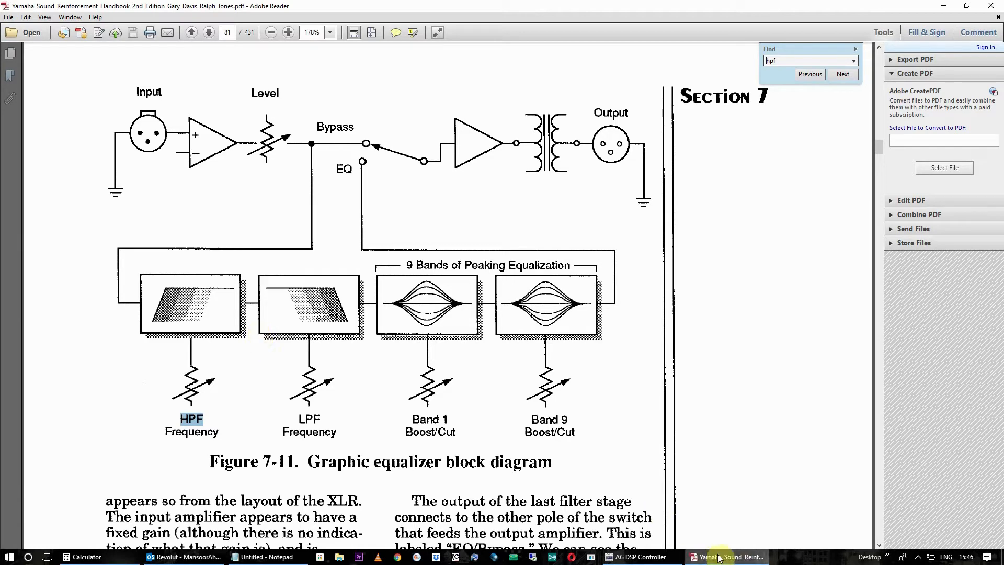
Bring the AG DSP Controller window to the front over the PDF
{"action": "left_click", "coordinate": [639, 556]}
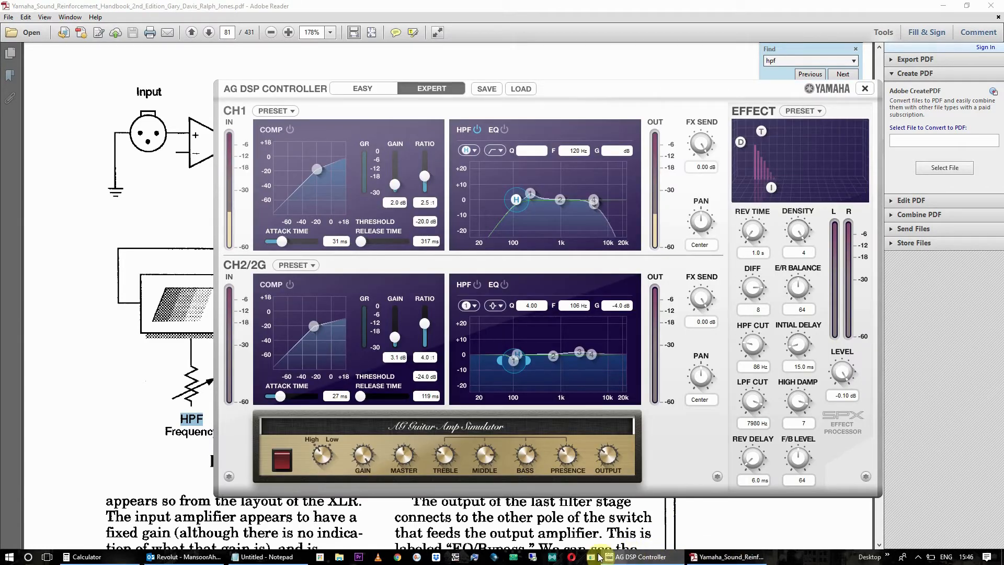
{"action": "mouse_move", "coordinate": [636, 557]}
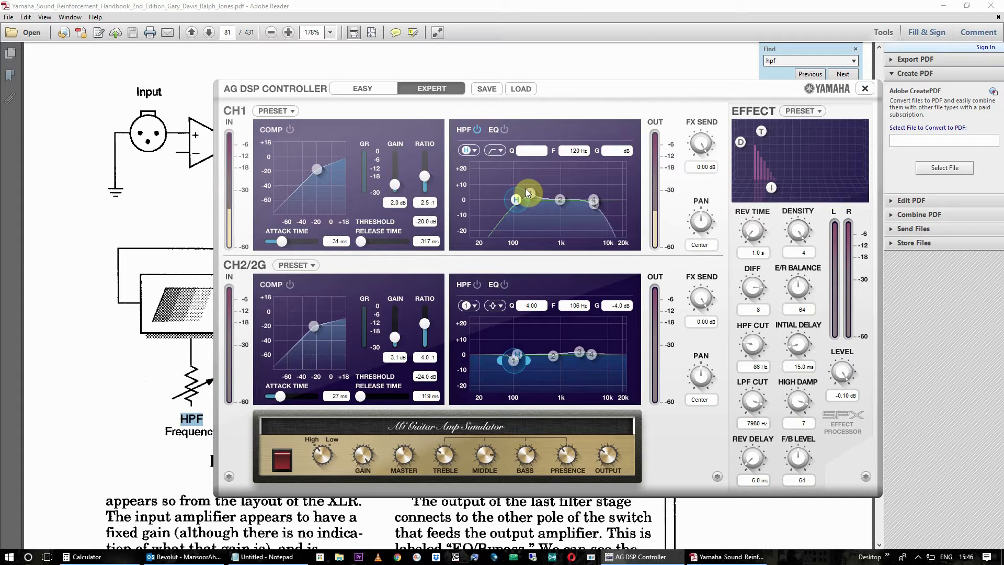
{"action": "mouse_move", "coordinate": [646, 132]}
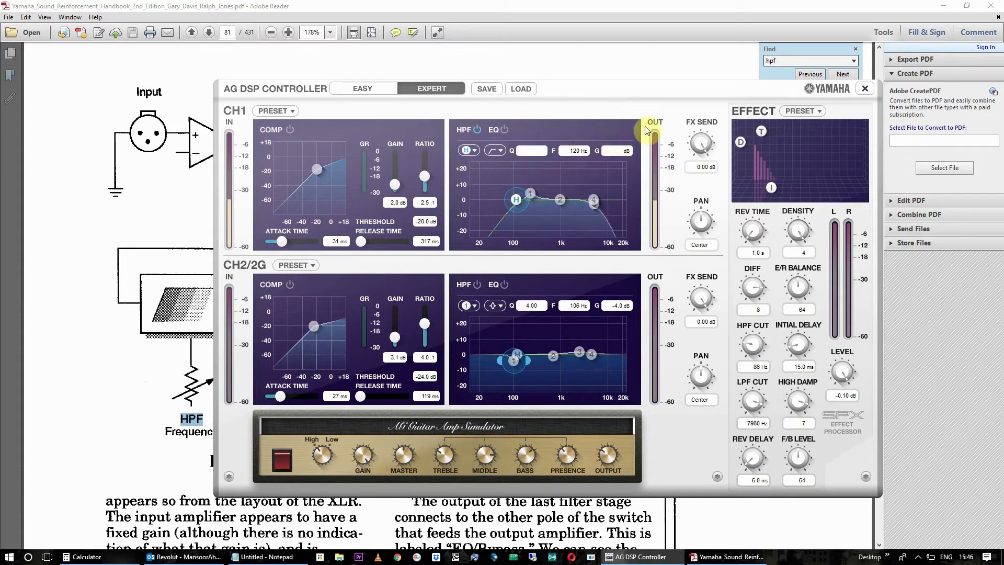
{"action": "mouse_move", "coordinate": [490, 166]}
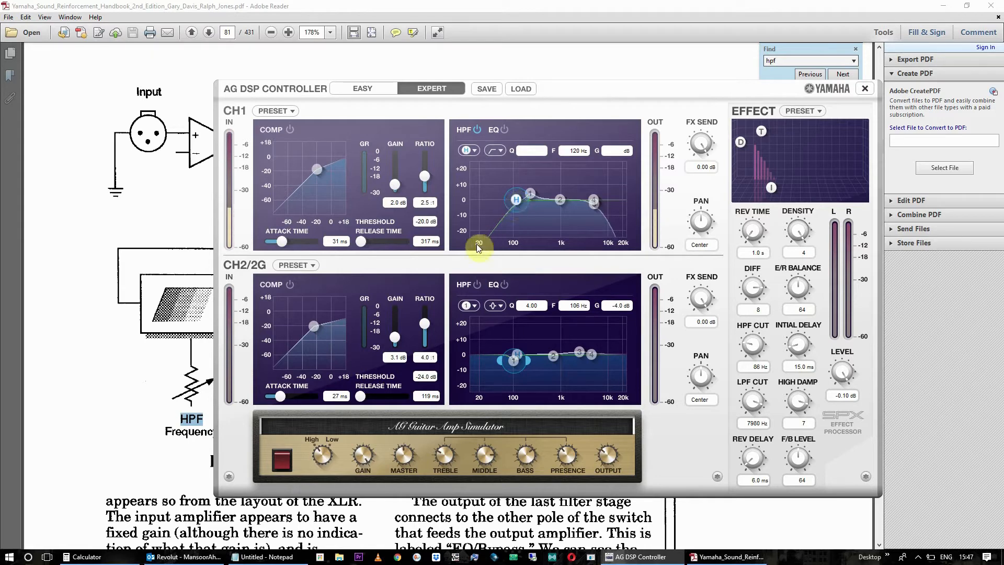
{"action": "mouse_move", "coordinate": [630, 252]}
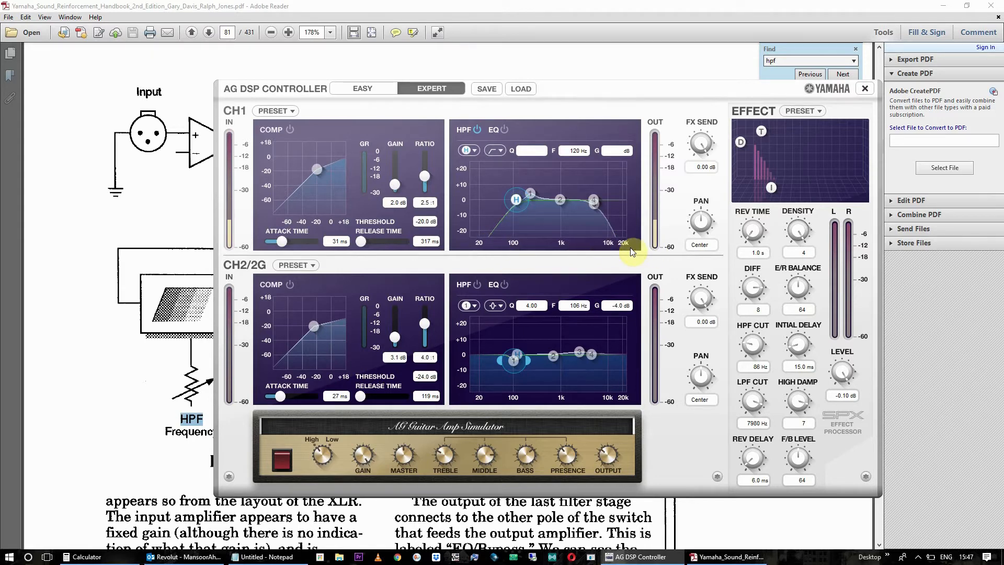
{"action": "mouse_move", "coordinate": [493, 204]}
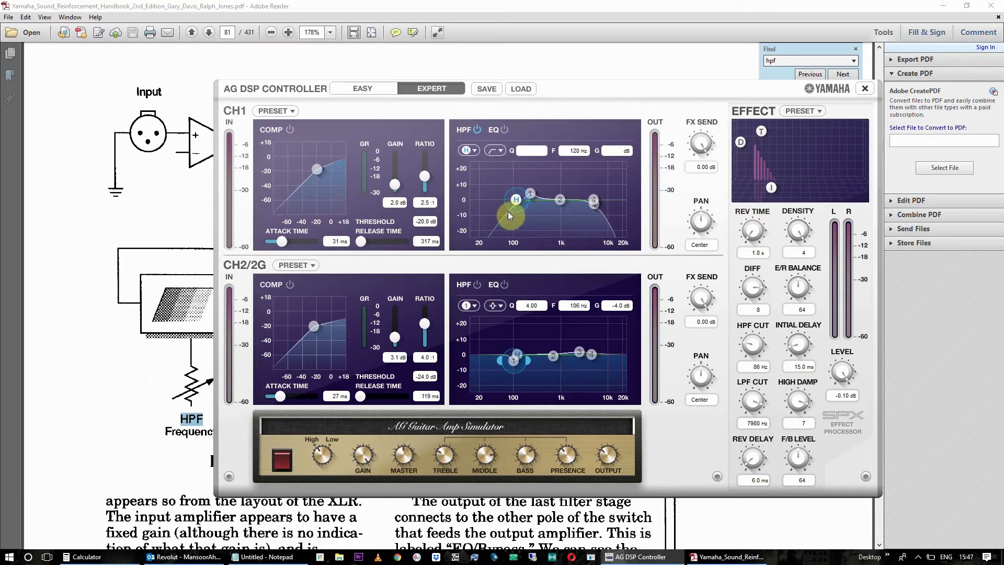
{"action": "mouse_move", "coordinate": [464, 243]}
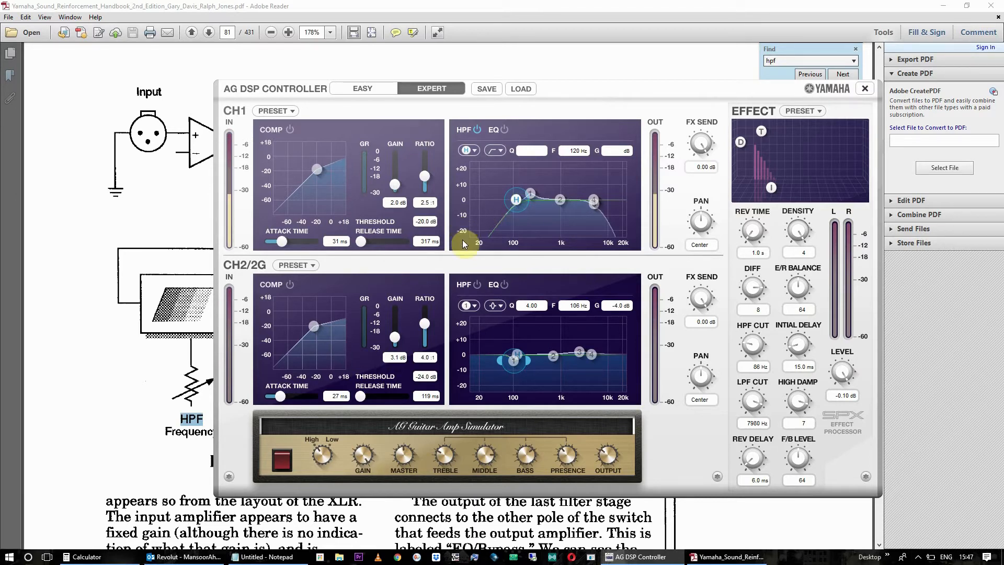
{"action": "mouse_move", "coordinate": [458, 210]}
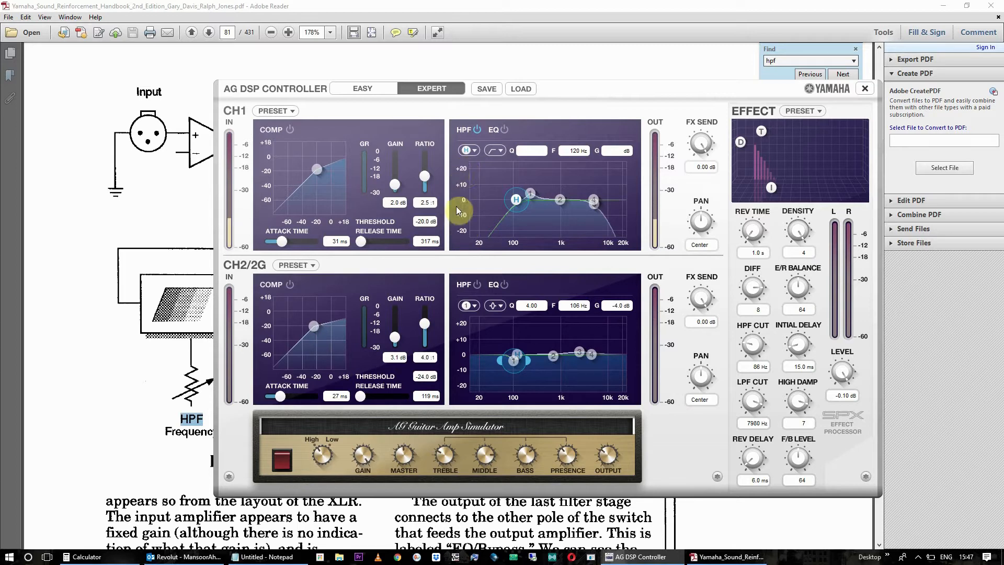
{"action": "mouse_move", "coordinate": [462, 229]}
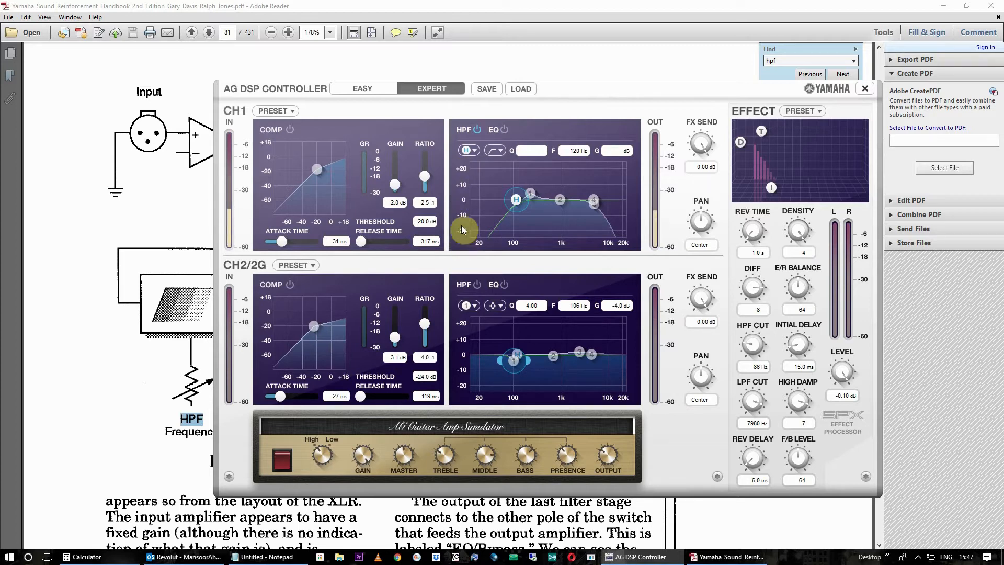
{"action": "mouse_move", "coordinate": [479, 204]}
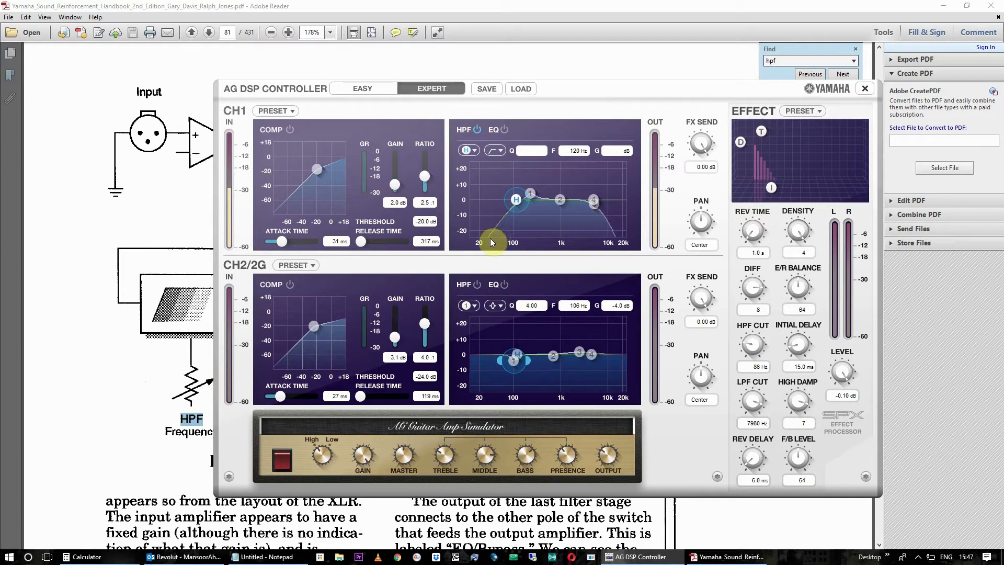
{"action": "mouse_move", "coordinate": [491, 222]}
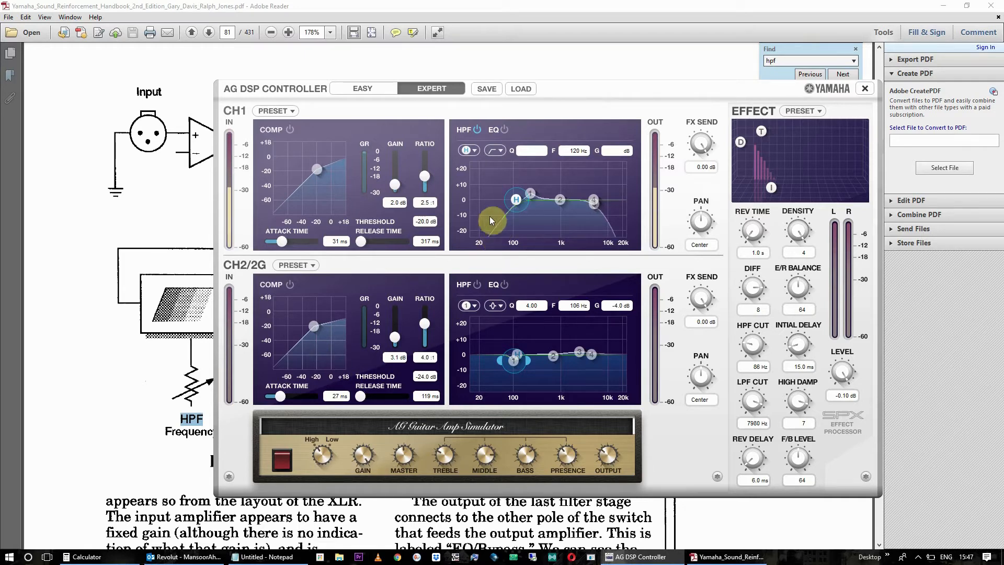
{"action": "mouse_move", "coordinate": [510, 221]}
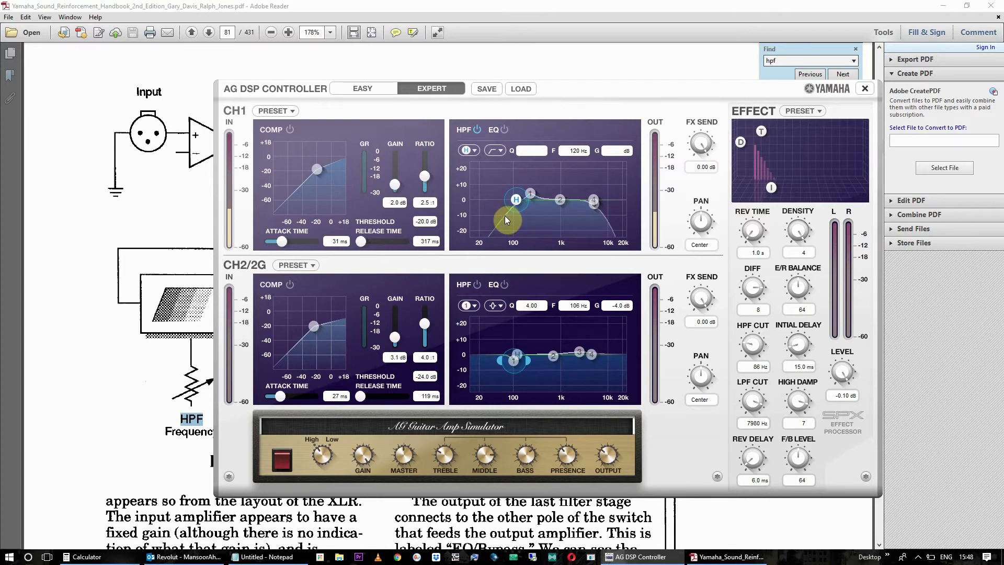
{"action": "mouse_move", "coordinate": [506, 237]}
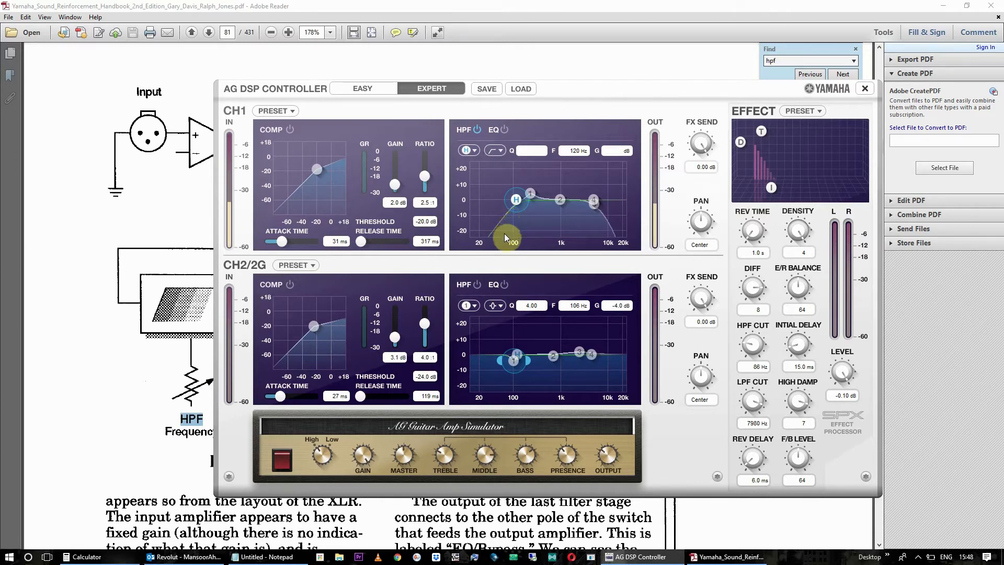
{"action": "mouse_move", "coordinate": [506, 241]}
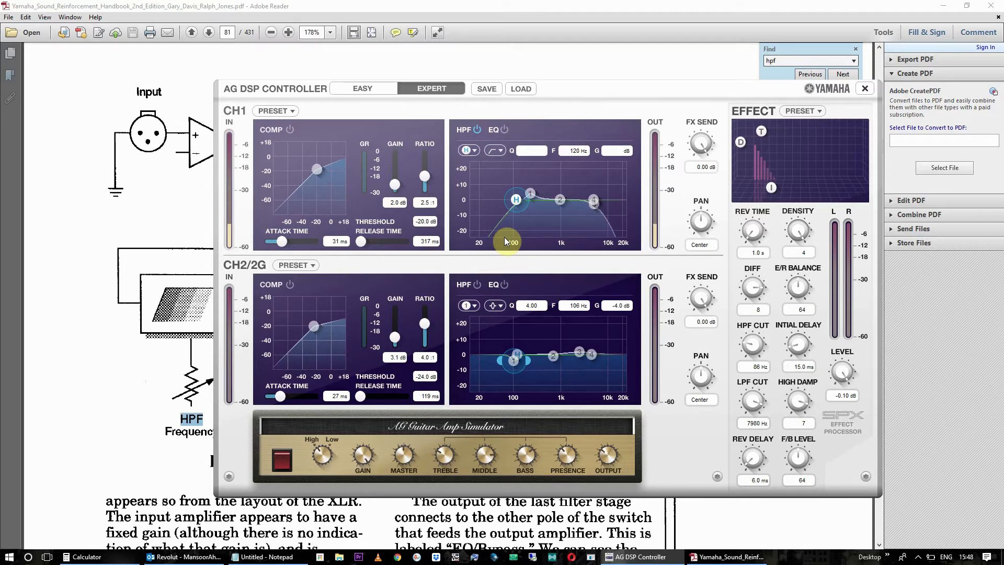
{"action": "mouse_move", "coordinate": [510, 220]}
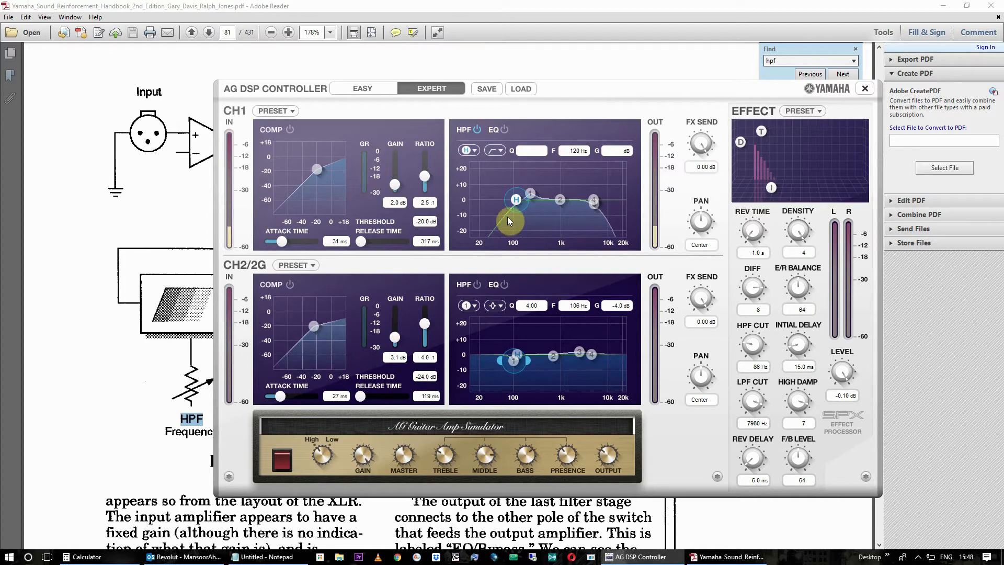
{"action": "mouse_move", "coordinate": [508, 221]}
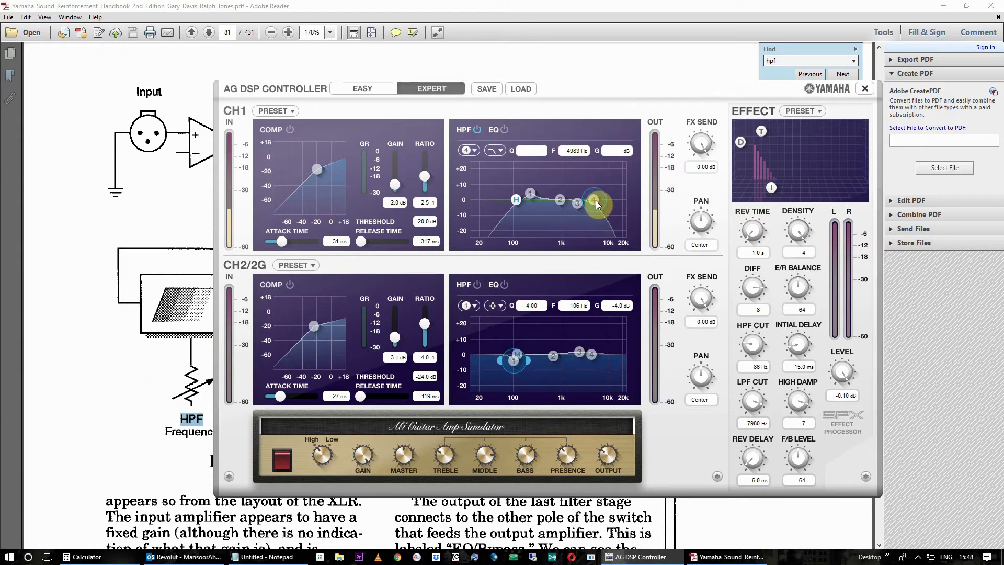
{"action": "mouse_move", "coordinate": [506, 153]}
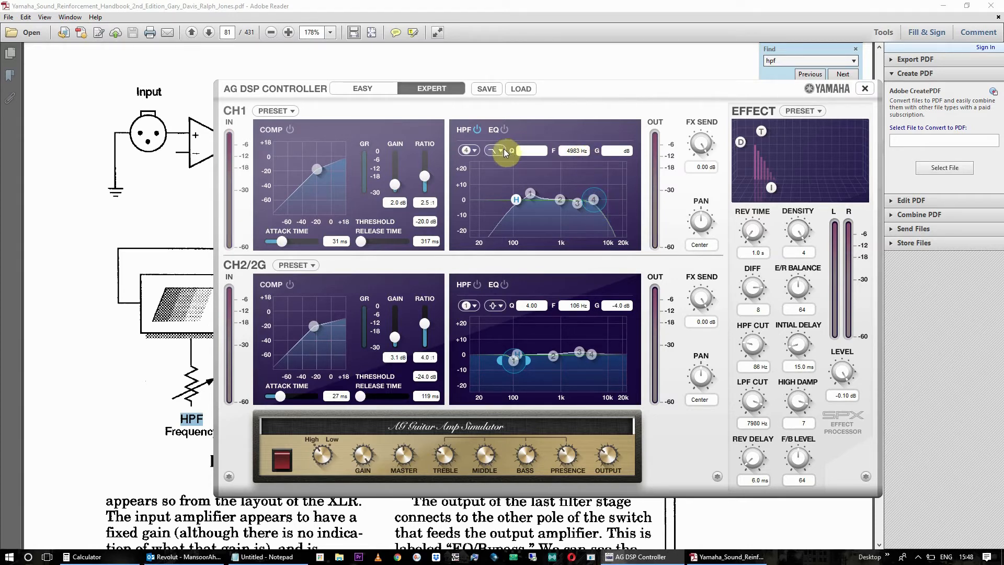
Select channel 1's fourth EQ band node near 4983 Hz on the graph
{"action": "left_click", "coordinate": [493, 150]}
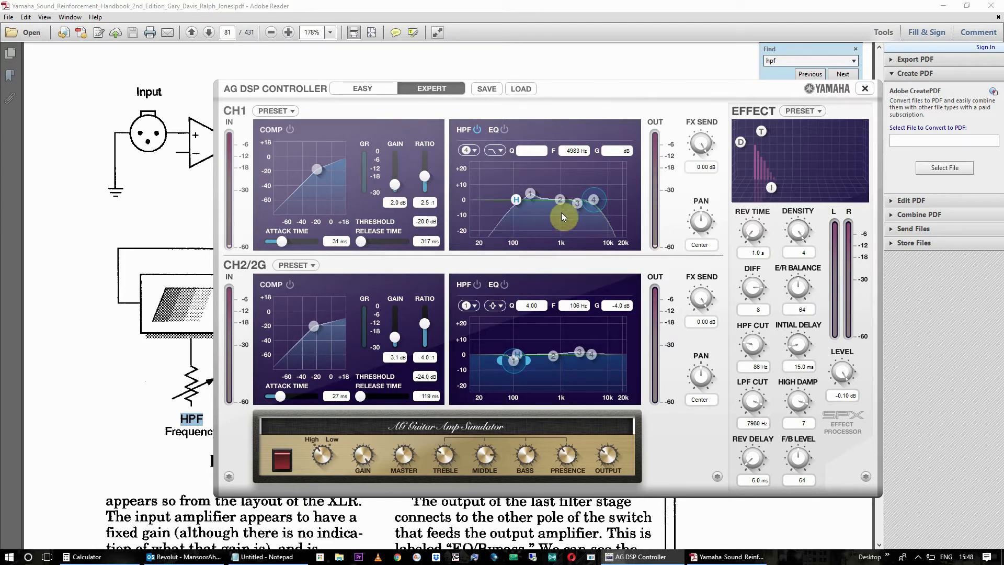
Load a stored user preset, giving channel 1 an 80 Hz HPF, 5 ms attack, 168 ms release
{"action": "left_click", "coordinate": [521, 88]}
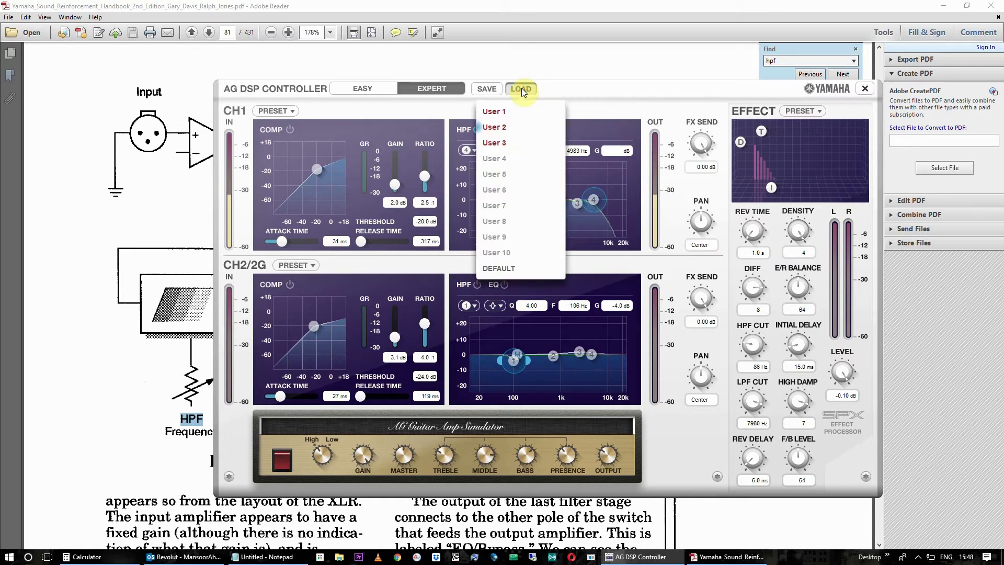
{"action": "left_click", "coordinate": [494, 111]}
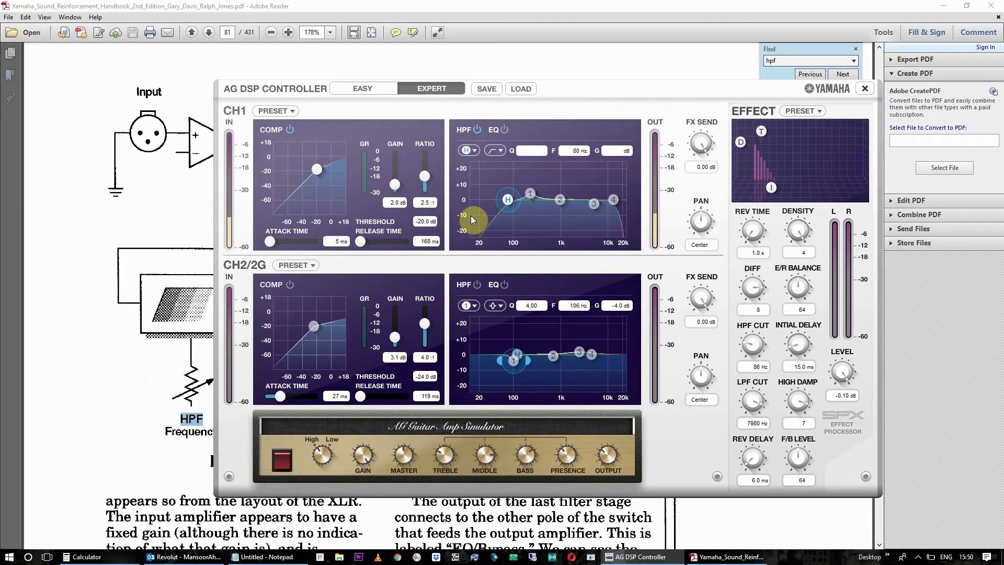
{"action": "mouse_move", "coordinate": [498, 220]}
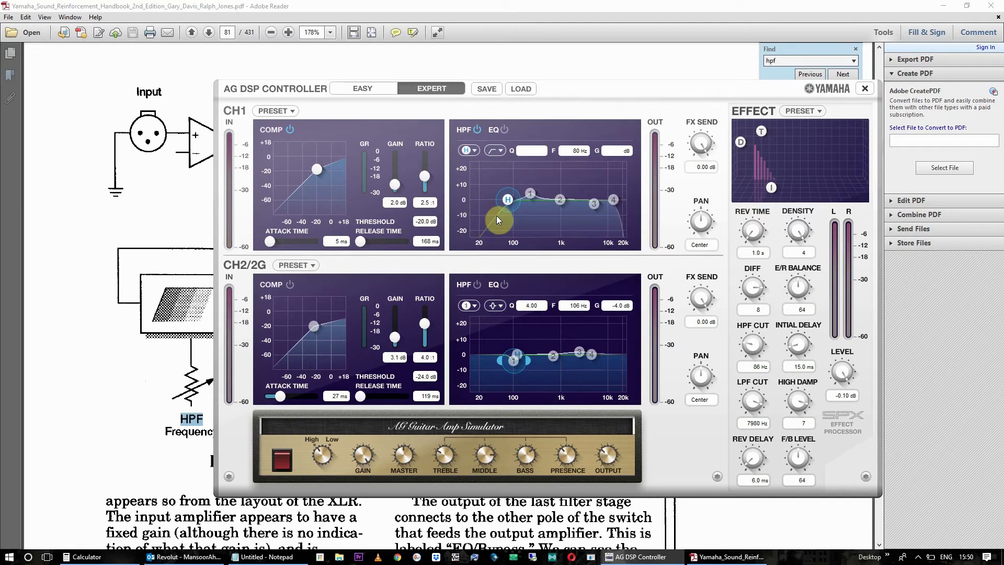
{"action": "mouse_move", "coordinate": [500, 242]}
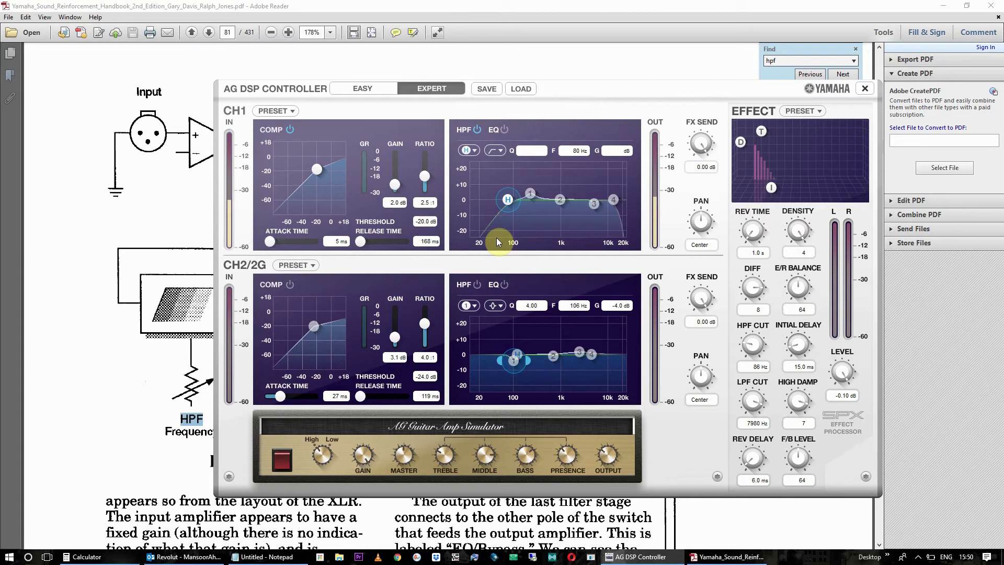
{"action": "mouse_move", "coordinate": [500, 219]}
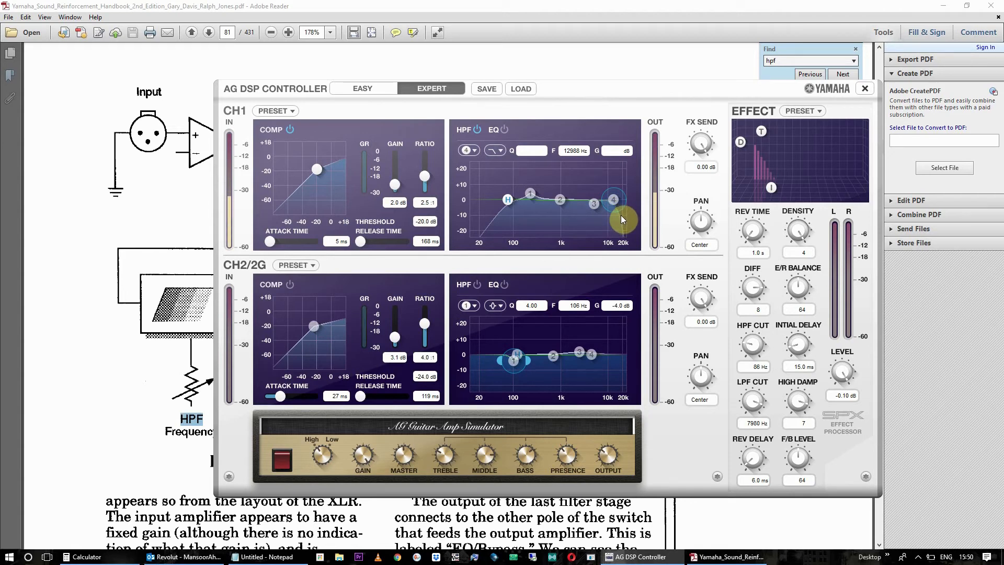
{"action": "mouse_move", "coordinate": [618, 232]}
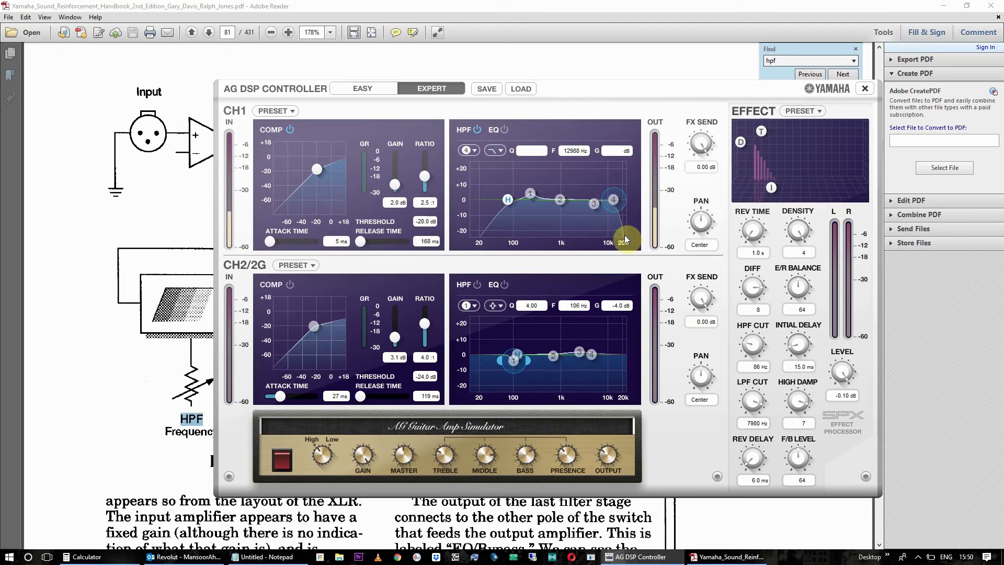
{"action": "mouse_move", "coordinate": [480, 250]}
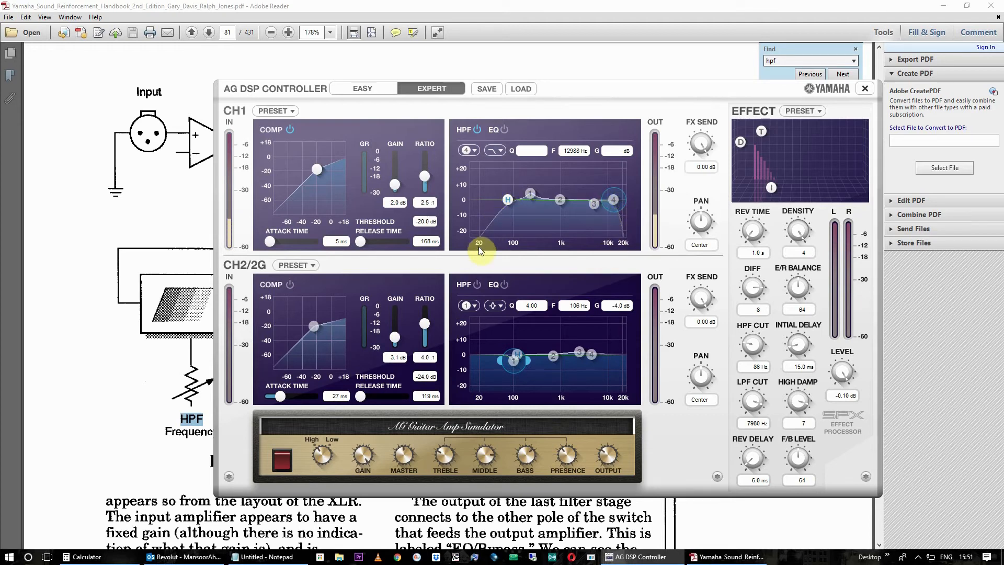
{"action": "mouse_move", "coordinate": [500, 235]}
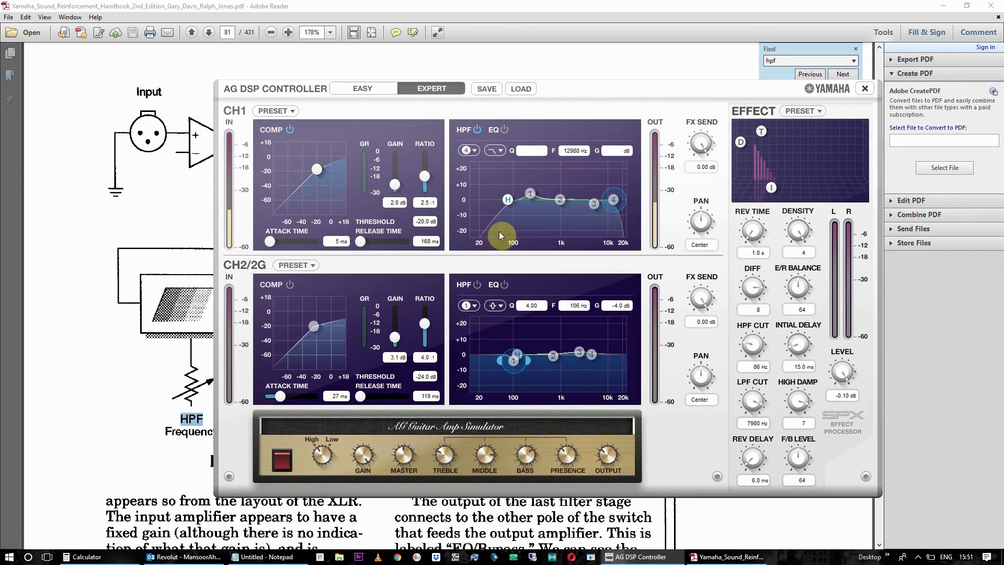